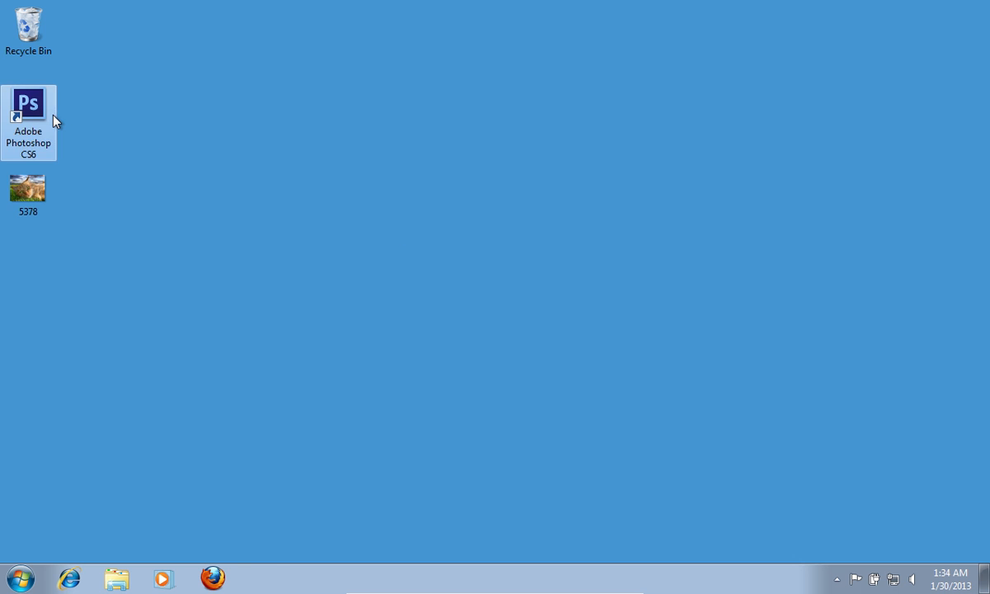
Launch Adobe Photoshop CS6 from its desktop shortcut
double_click(28, 103)
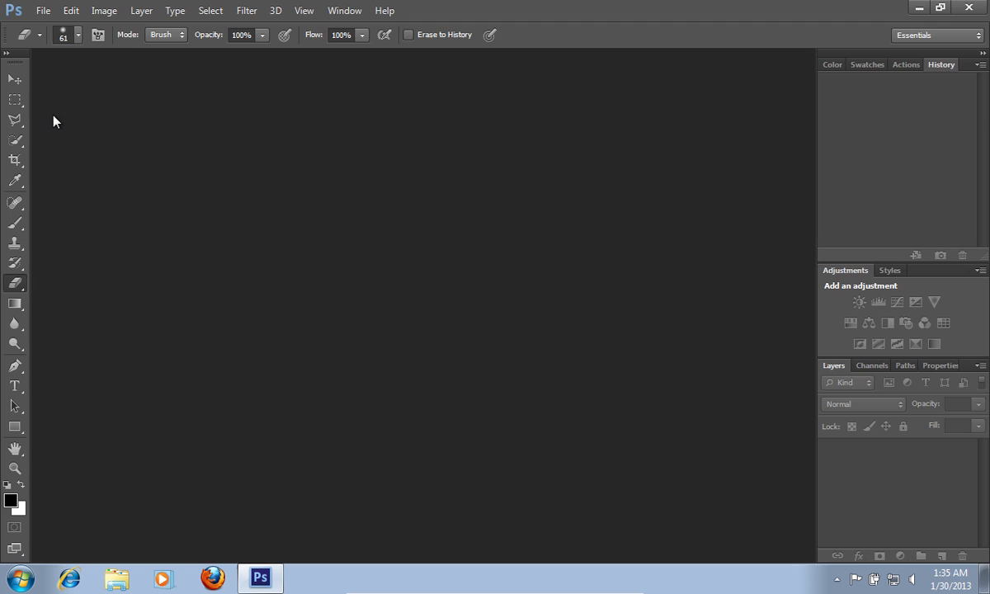
Open the cat photo 5378.jpg from the Desktop via File > Open
click(43, 10)
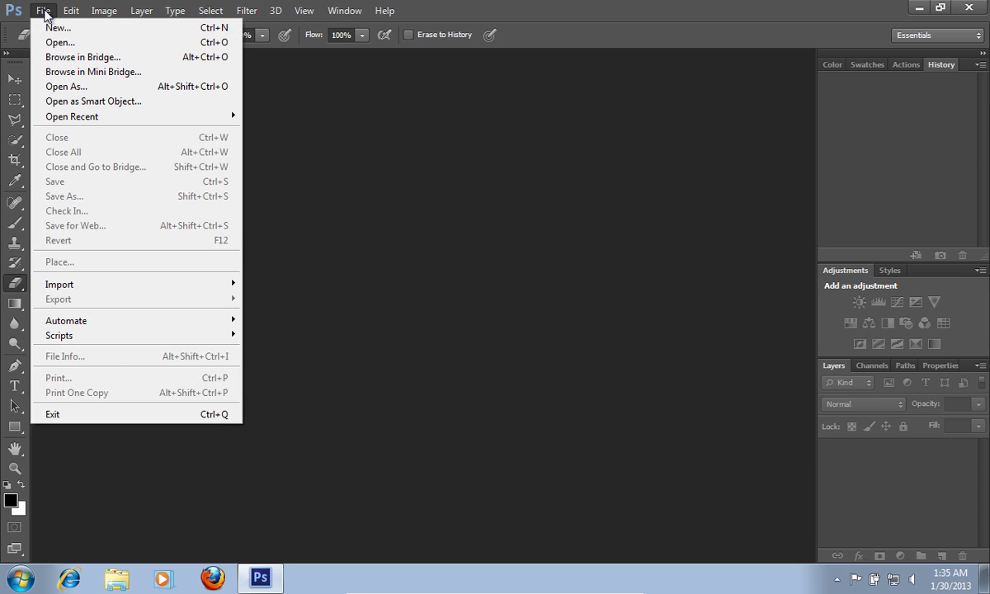
click(59, 42)
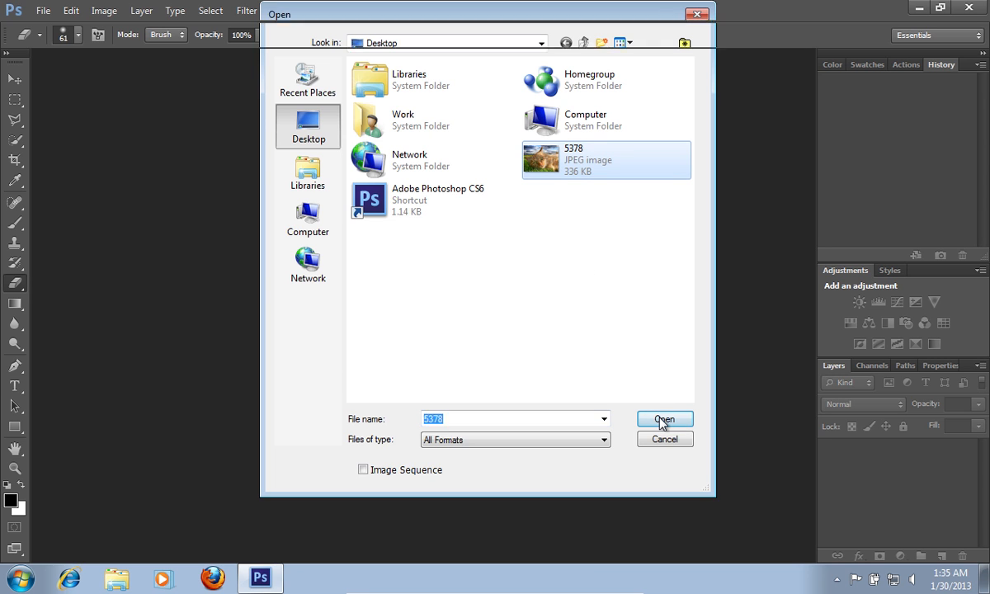
click(664, 419)
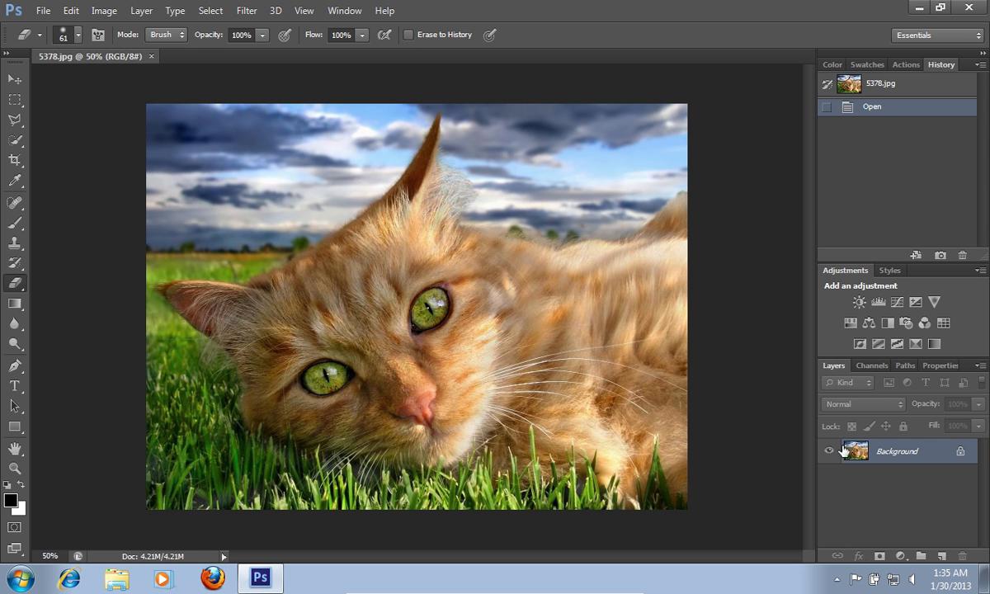
Duplicate the Background layer, creating 'Background copy' above it
right_click(896, 450)
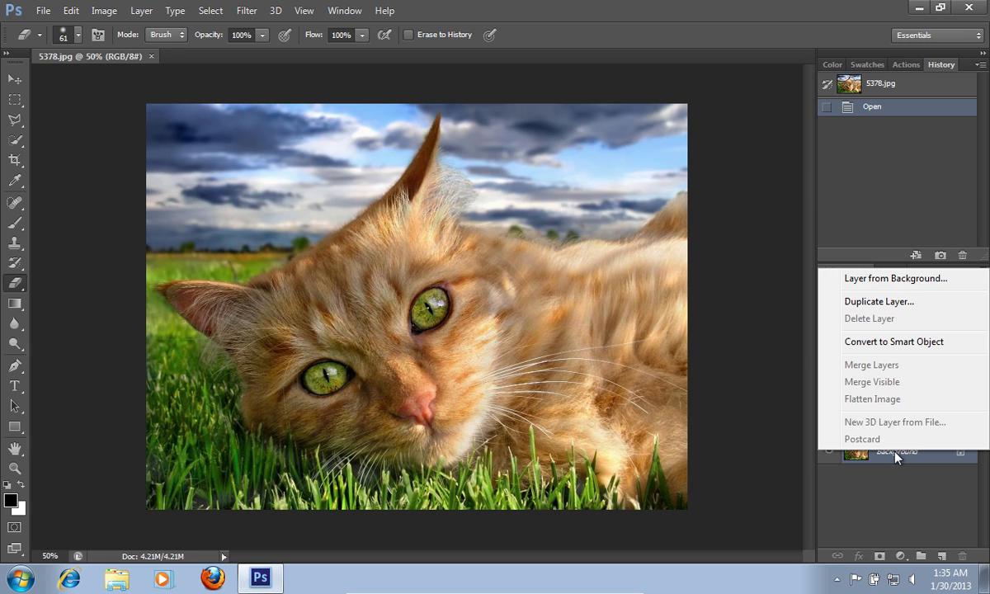
click(878, 301)
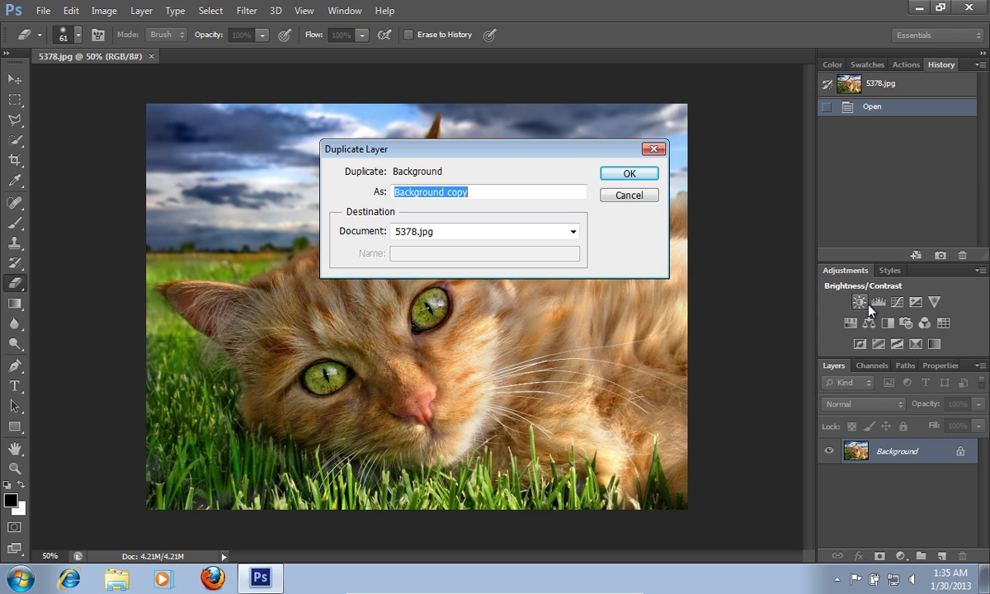
mouse_move(739, 231)
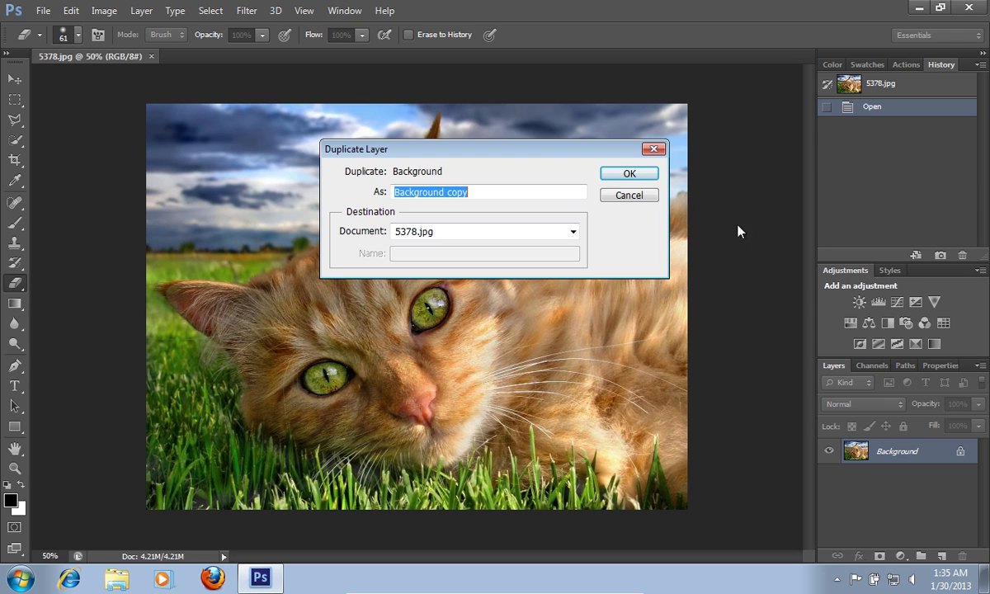
click(629, 173)
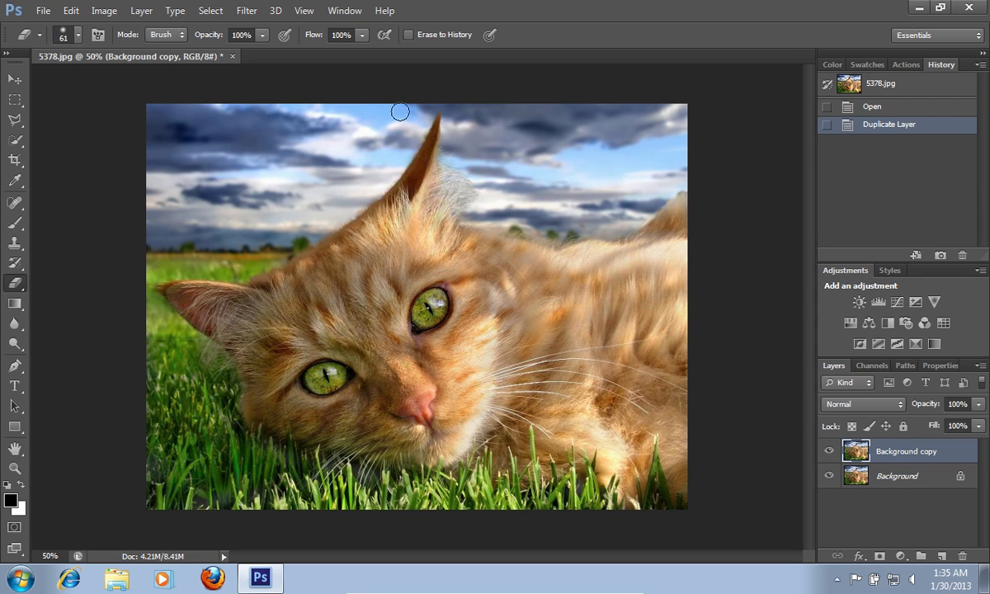
Apply Image > Adjustments > Black & White with default settings to Background copy
click(104, 10)
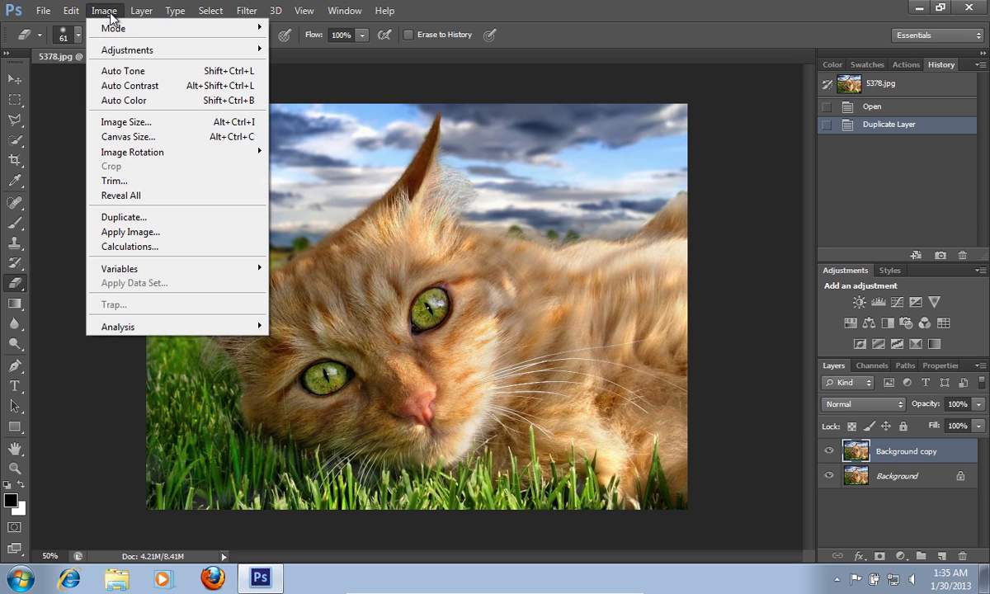
mouse_move(127, 49)
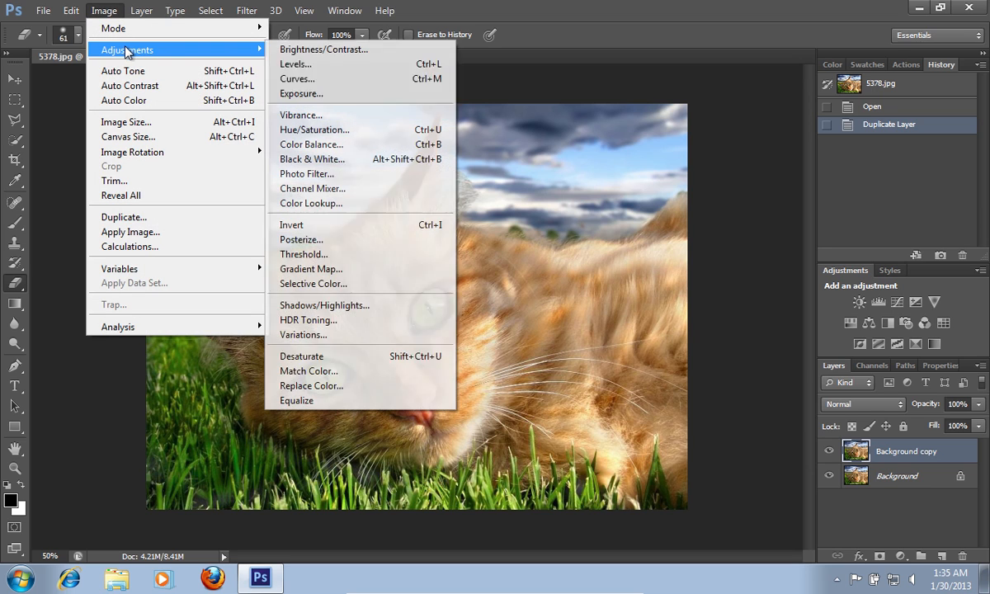
mouse_move(311, 159)
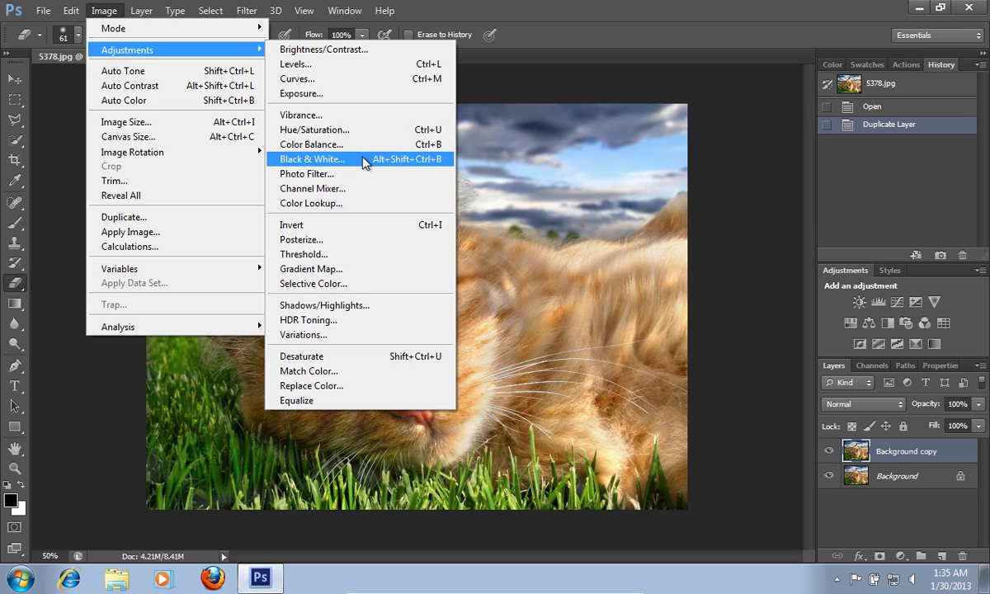
click(312, 158)
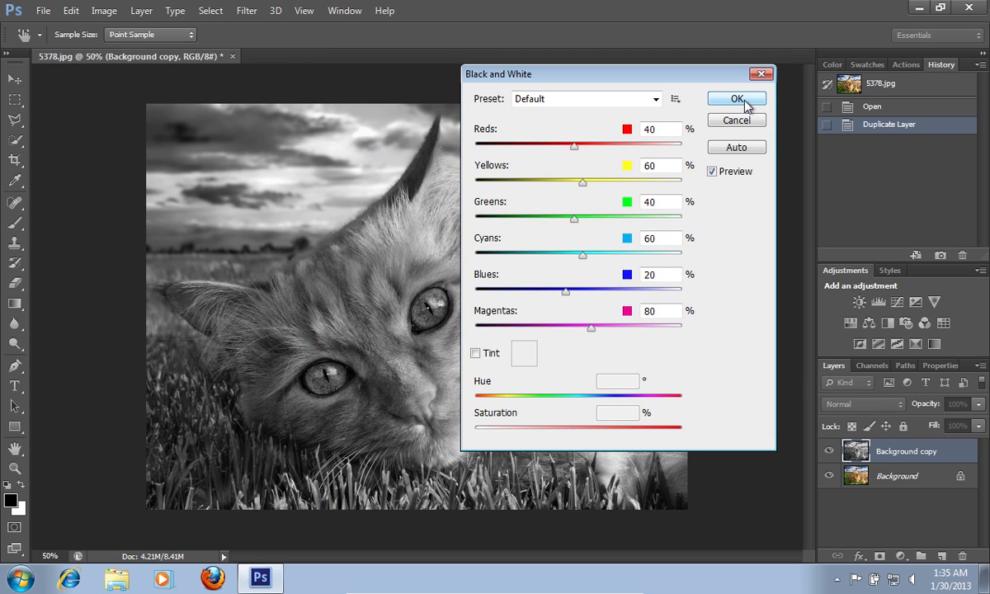
click(737, 98)
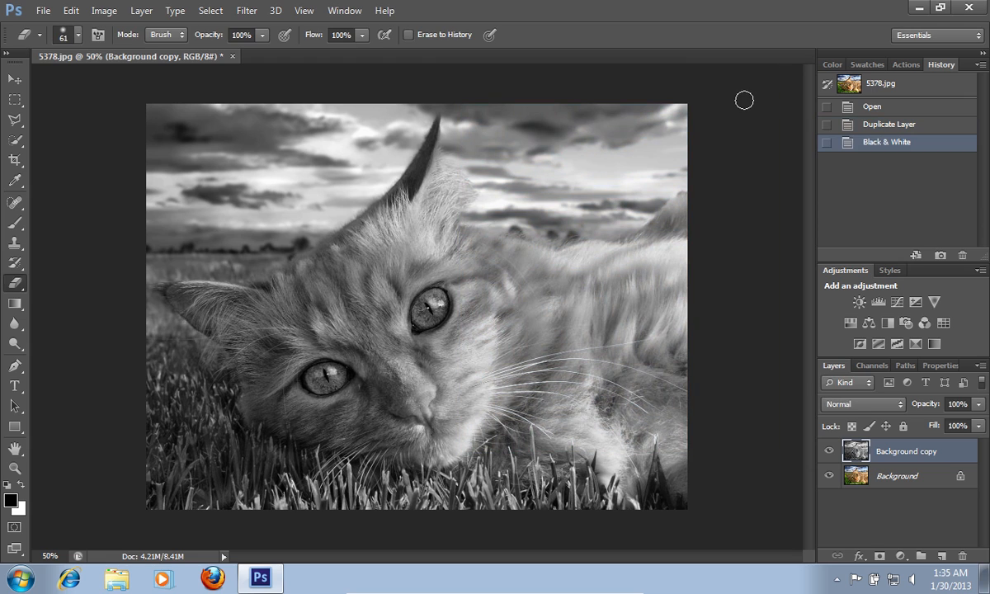
mouse_move(29, 286)
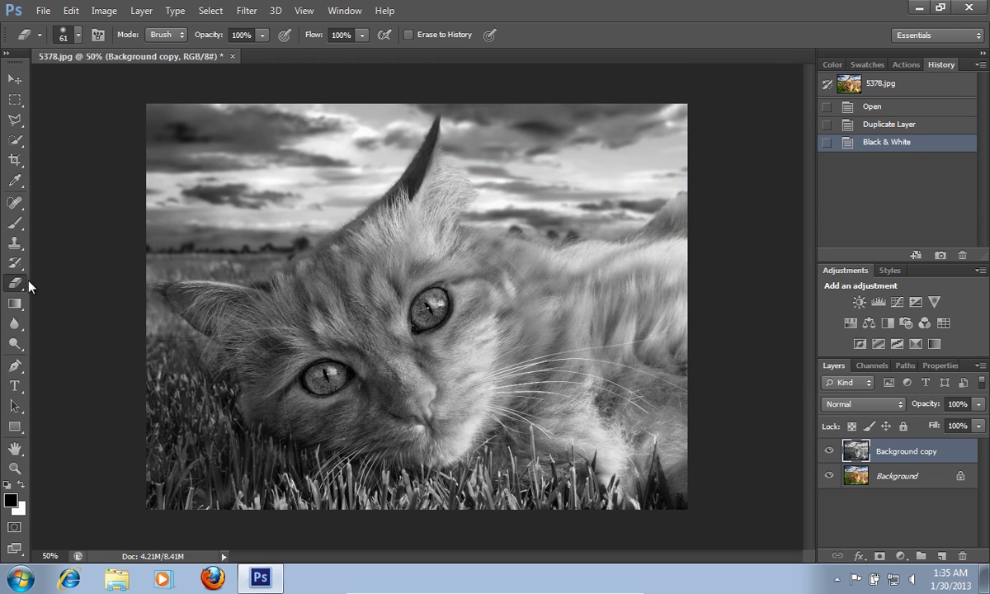
Erase over the cat's left eye with the Eraser Tool to reveal green
right_click(15, 283)
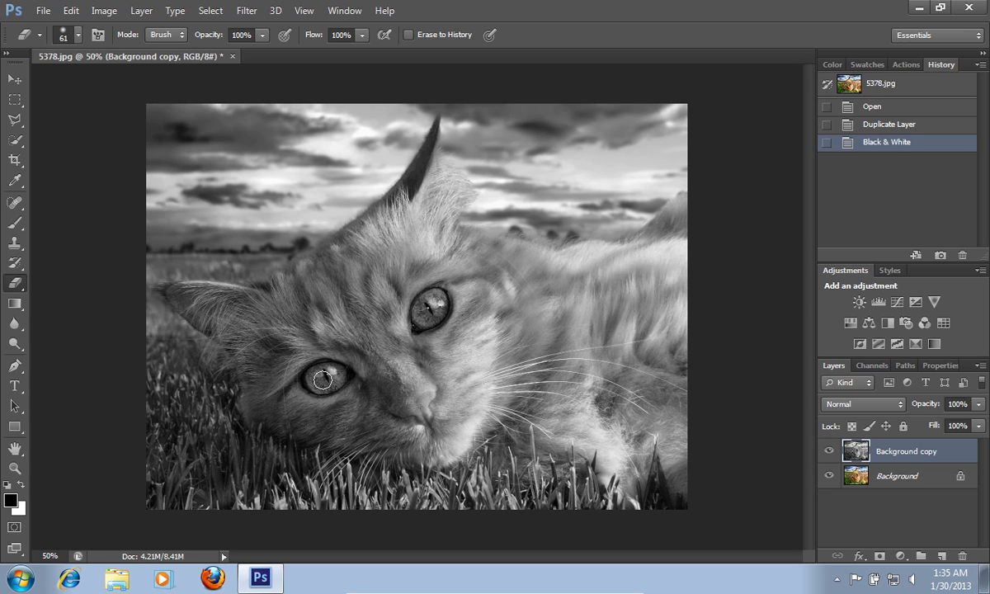
click(322, 379)
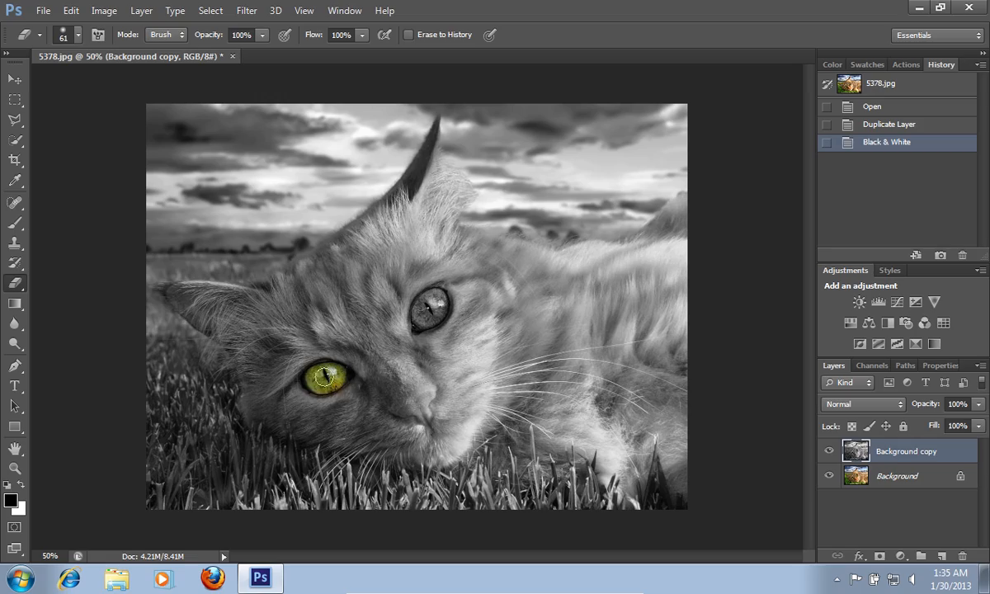